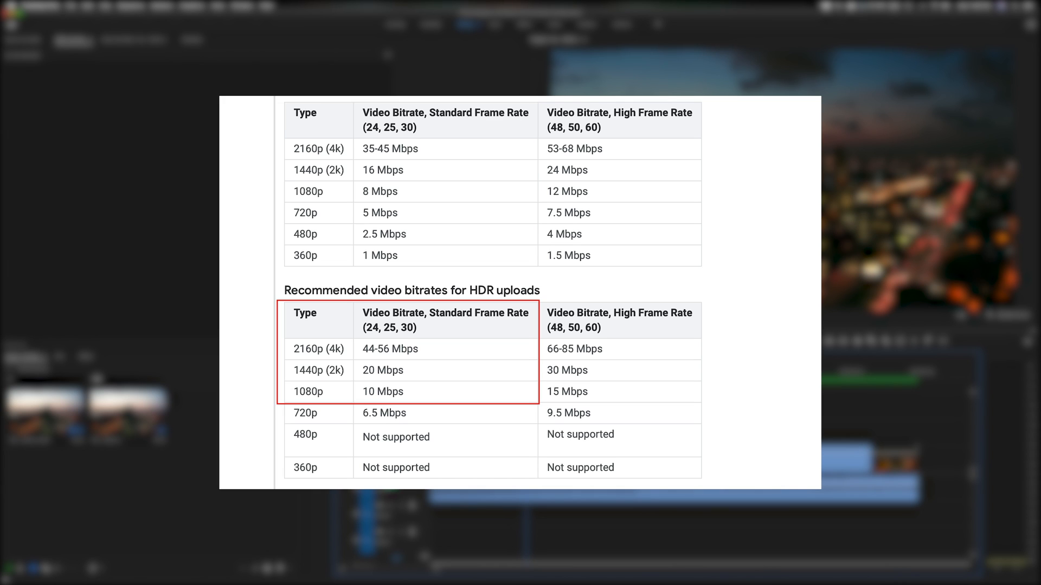
Open Export Settings for the City sequence from File > Export > Media.
click(408, 355)
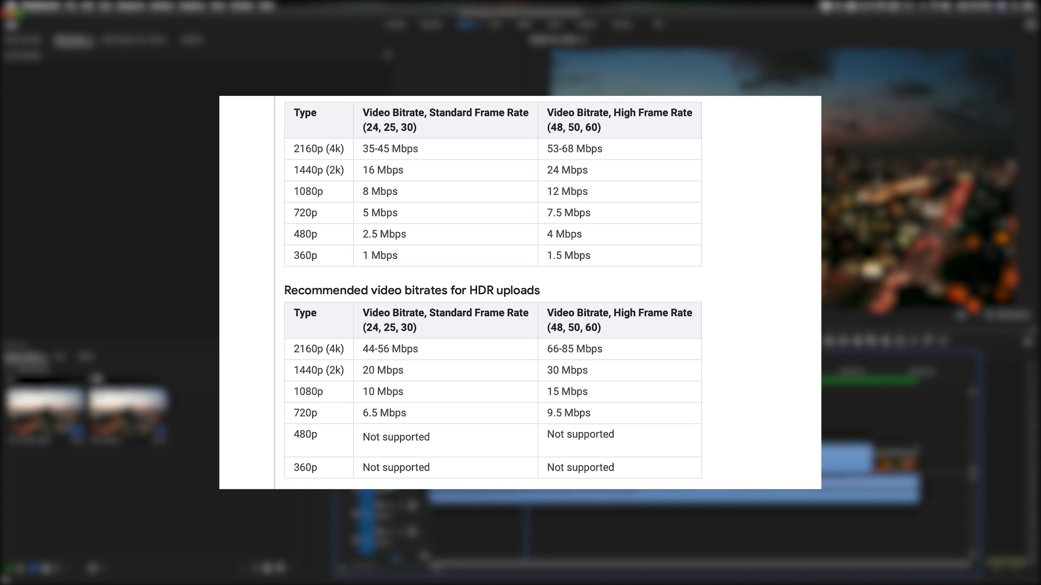
click(411, 350)
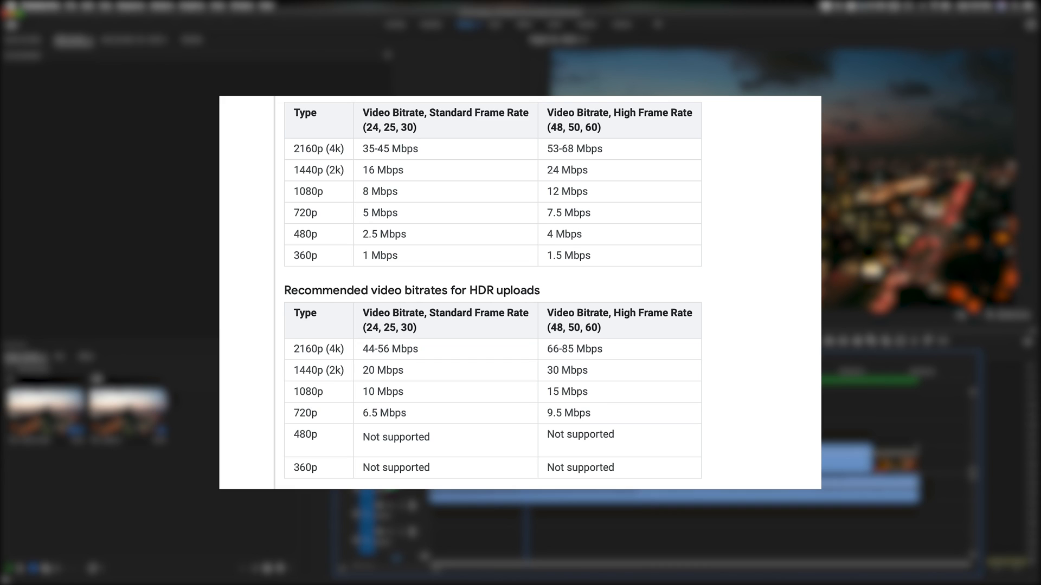
click(618, 349)
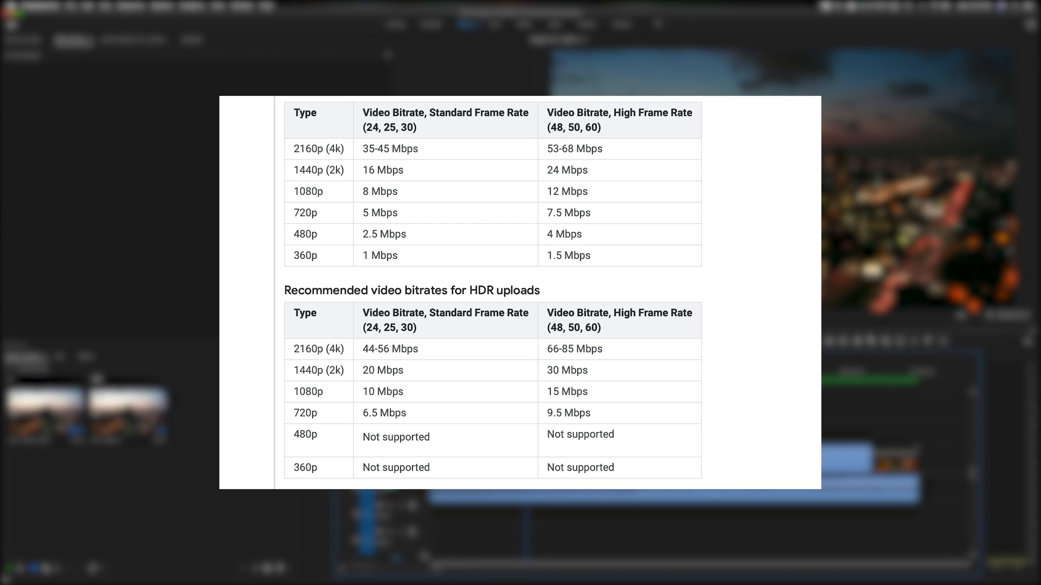
click(617, 391)
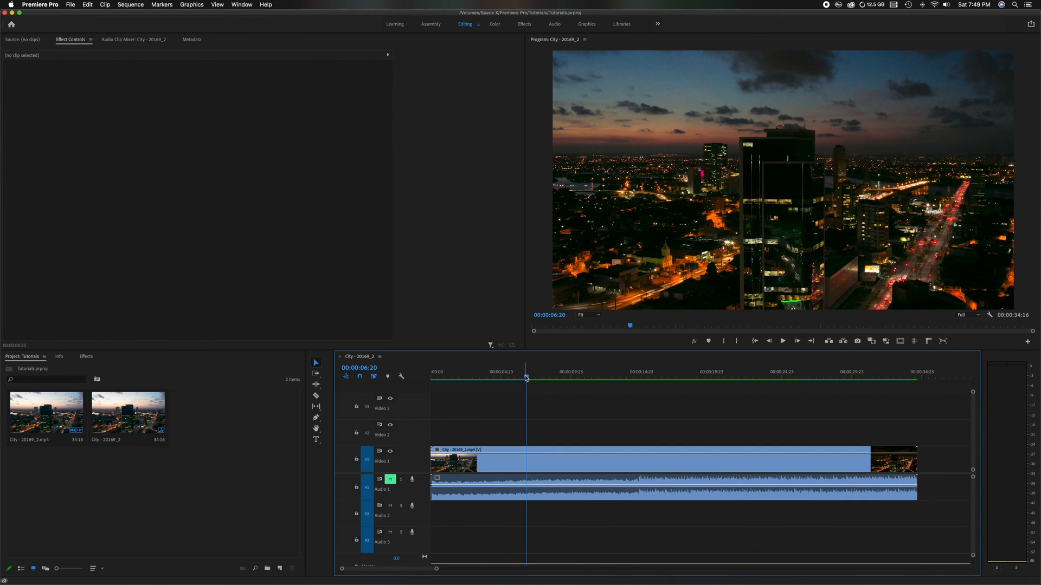
mouse_move(528, 373)
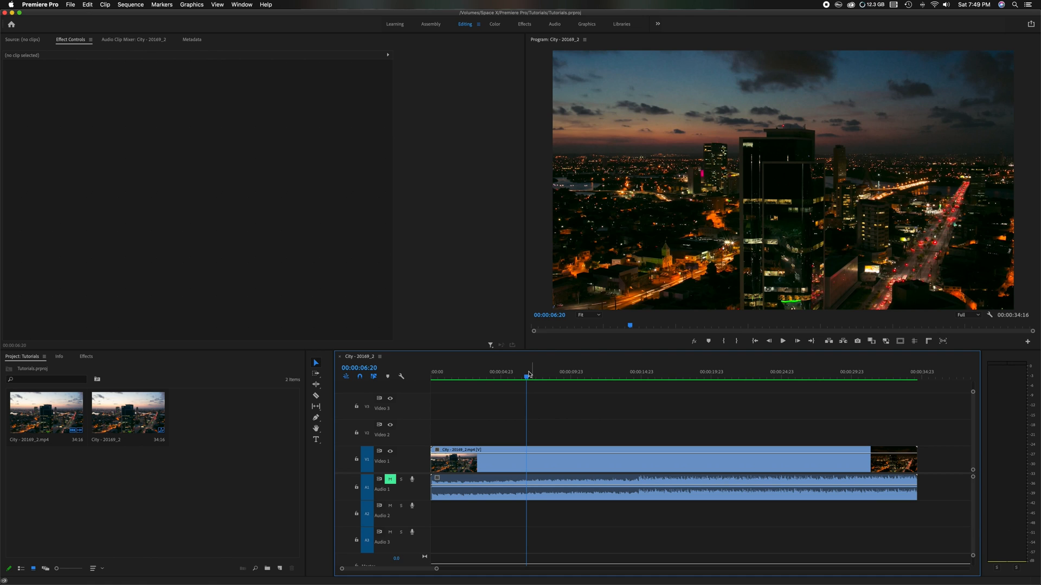
click(70, 5)
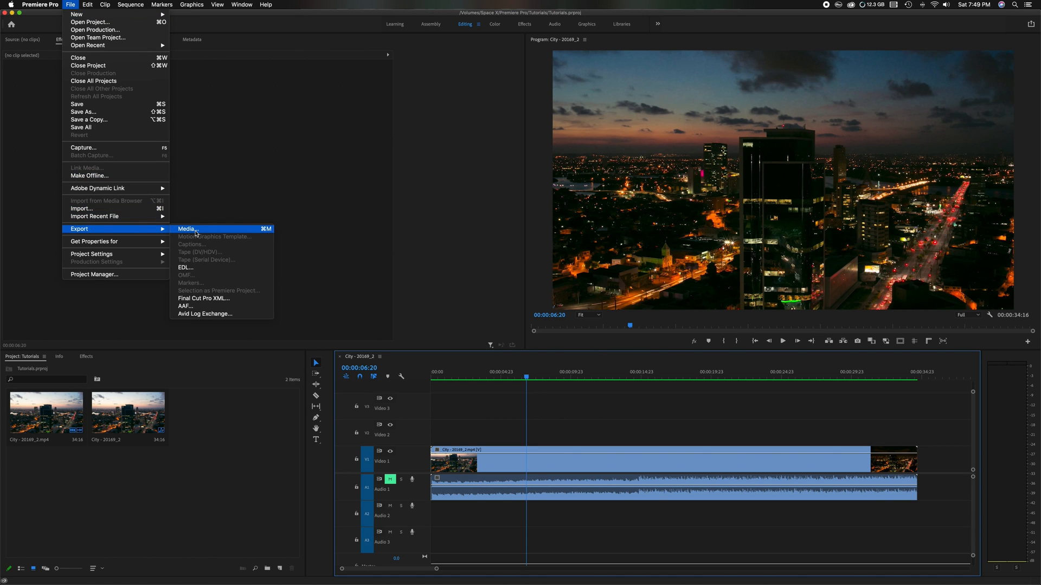
mouse_move(257, 233)
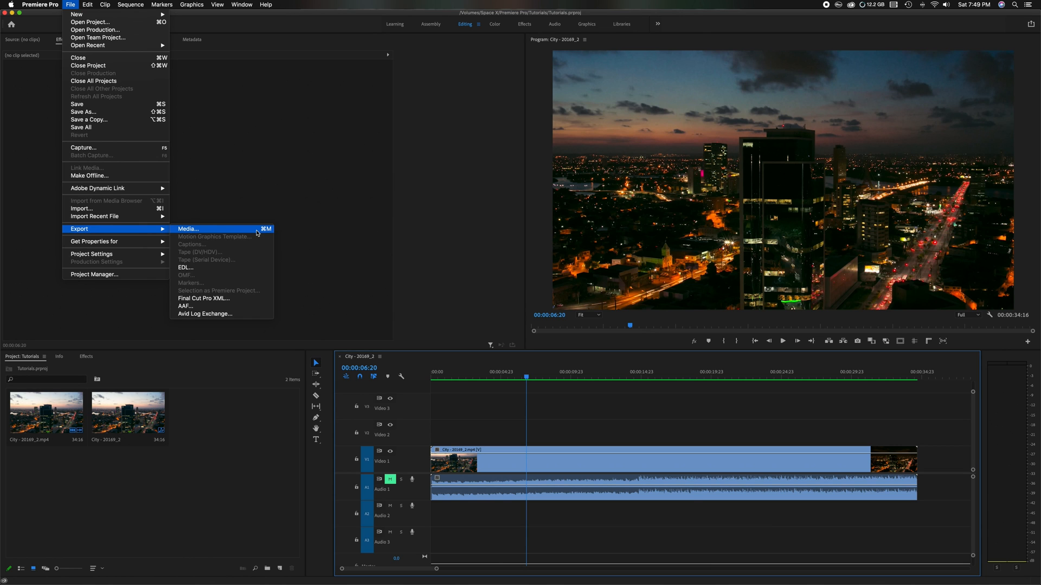
click(188, 229)
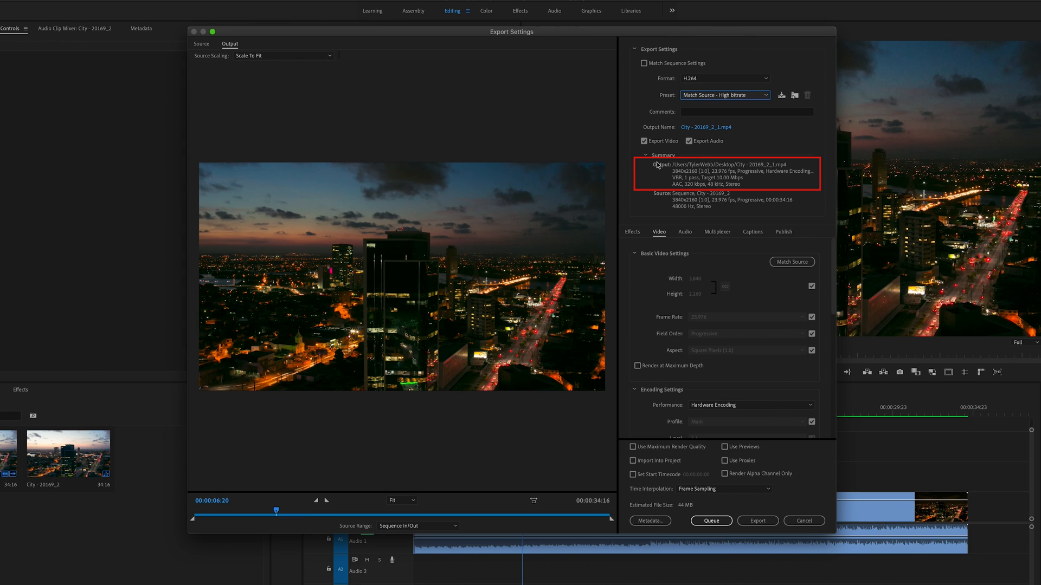
mouse_move(675, 178)
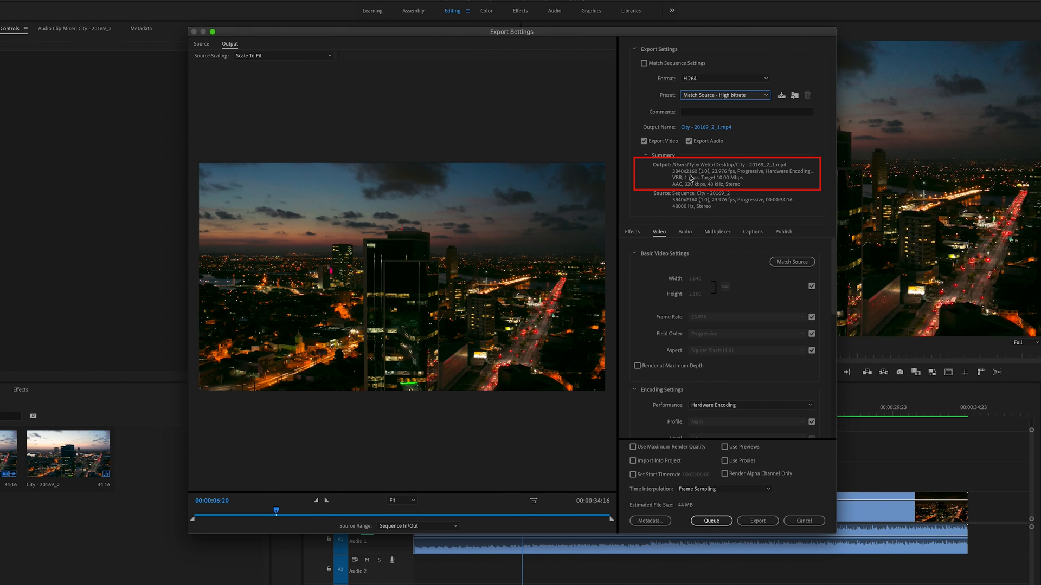
mouse_move(720, 177)
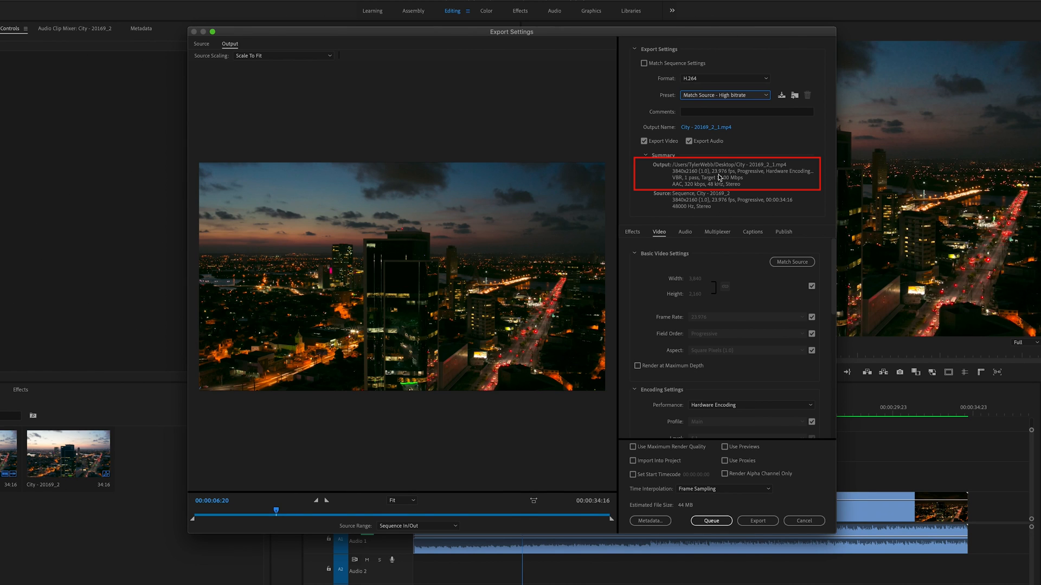
mouse_move(759, 184)
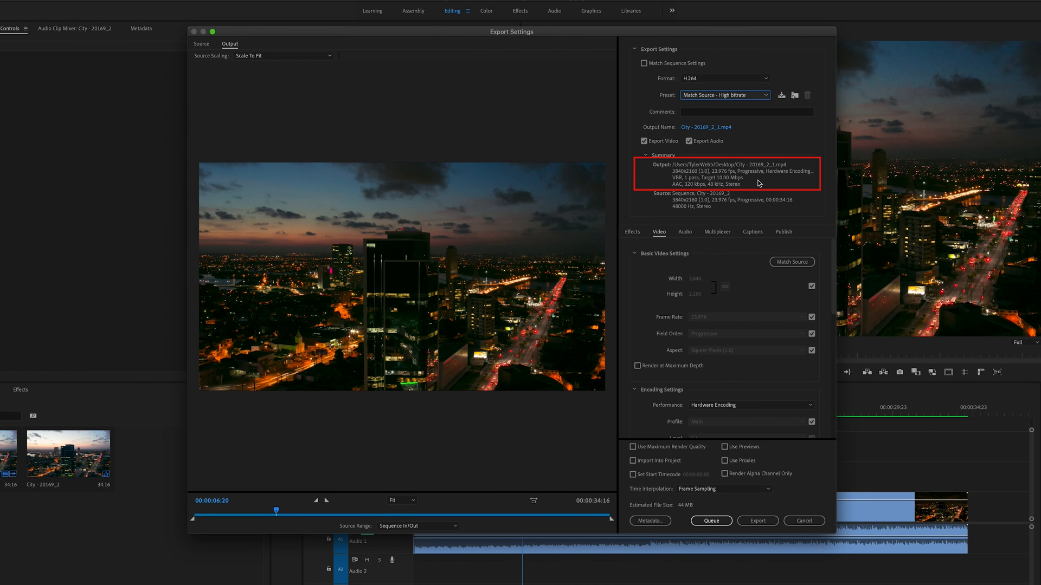
mouse_move(734, 186)
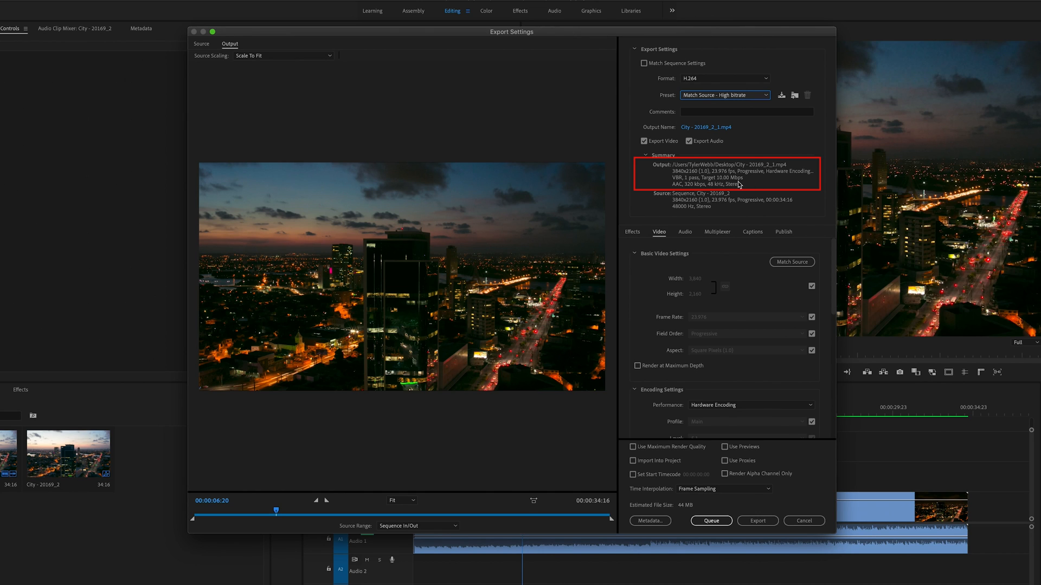
mouse_move(698, 162)
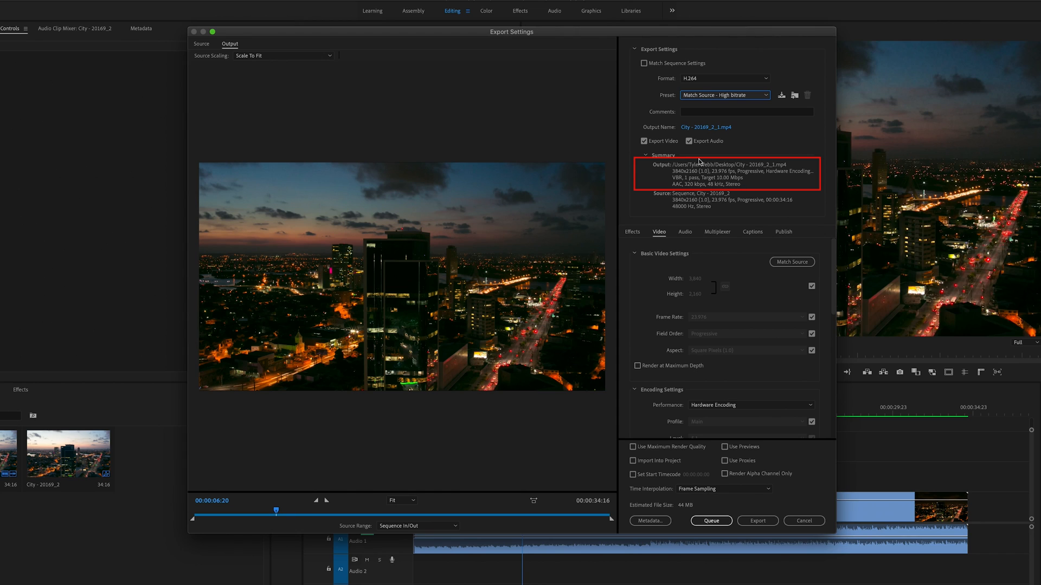
mouse_move(733, 186)
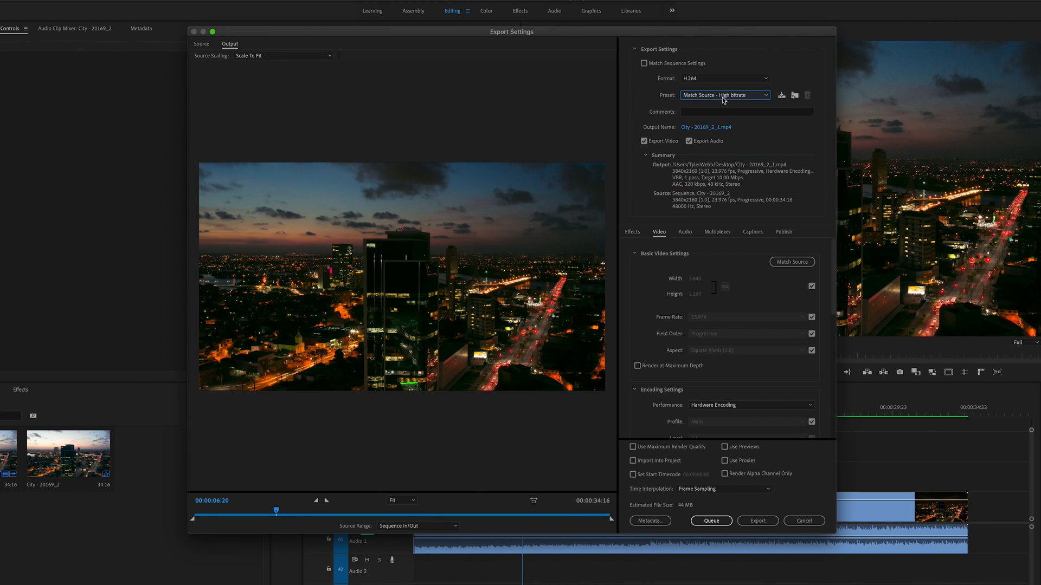
Select the Match Source - Adaptive High Bitrate preset, raising the estimate to 264 MB.
click(723, 95)
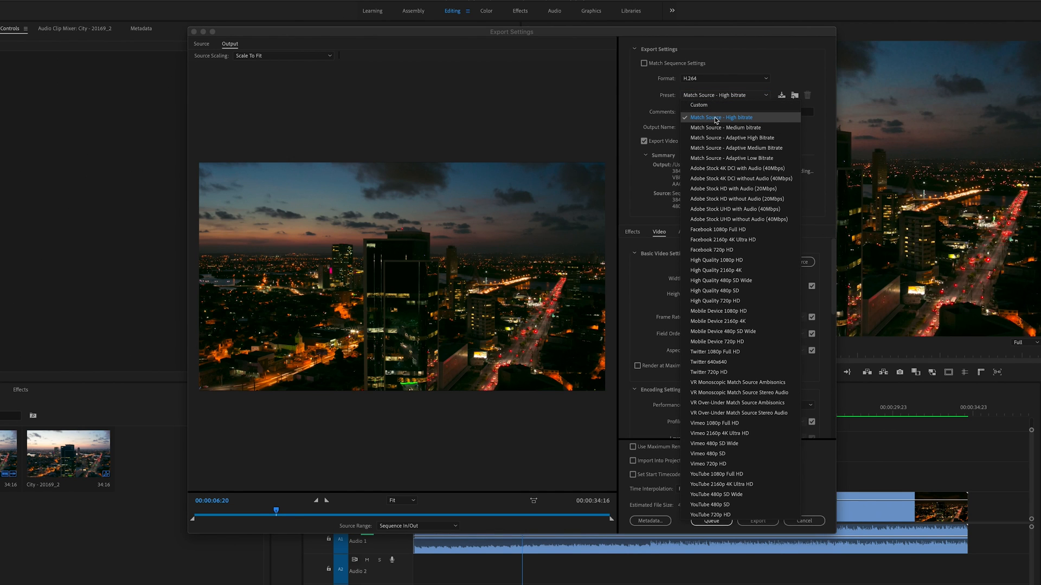
mouse_move(744, 127)
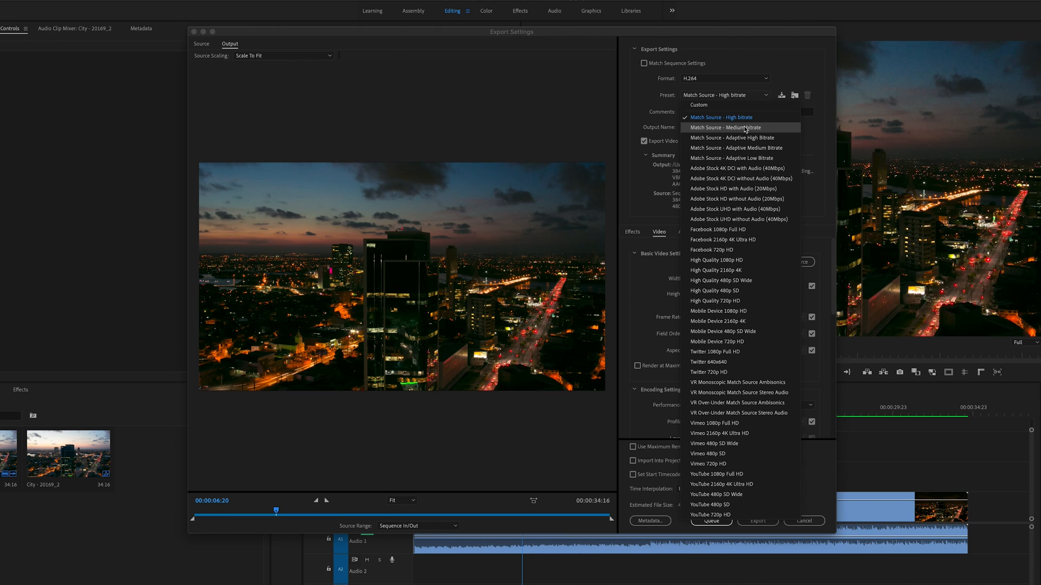
mouse_move(721, 117)
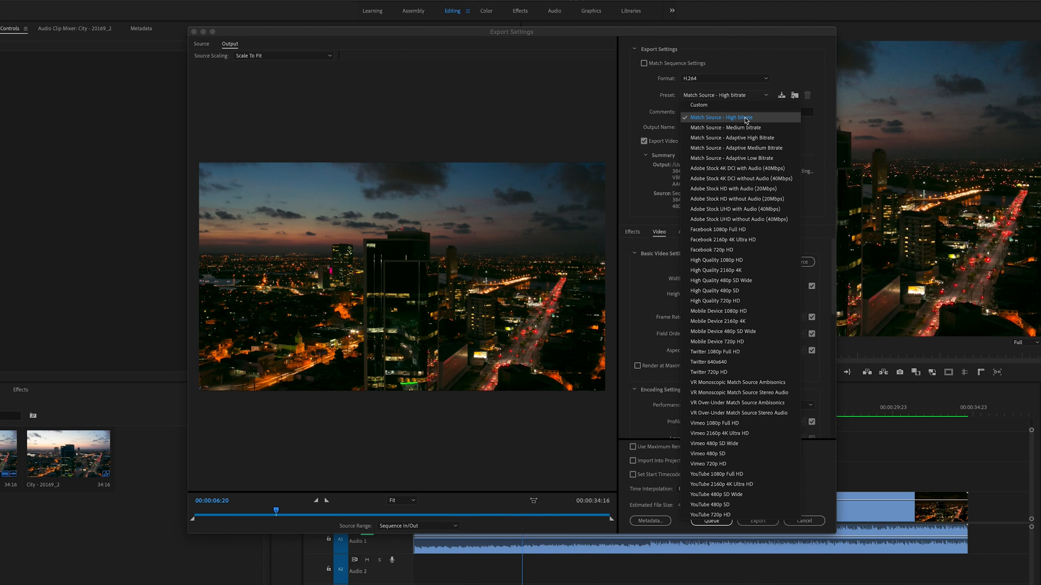
mouse_move(732, 158)
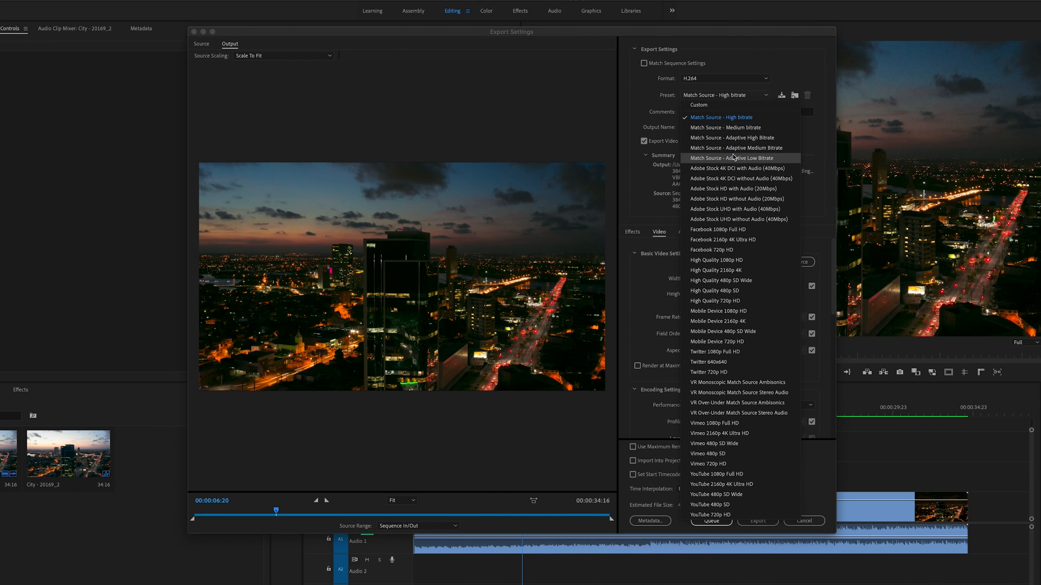
mouse_move(735, 137)
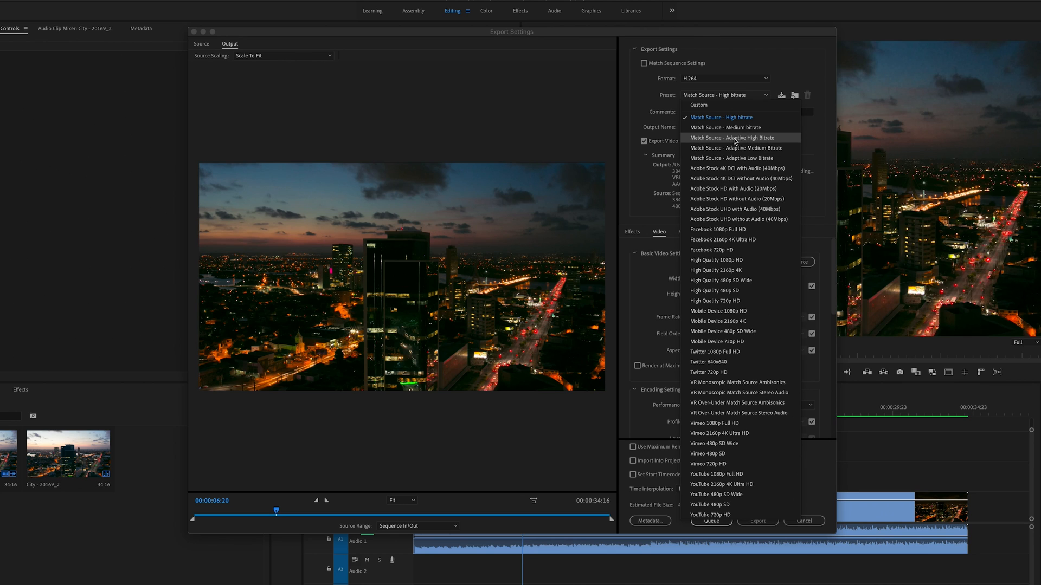
mouse_move(735, 148)
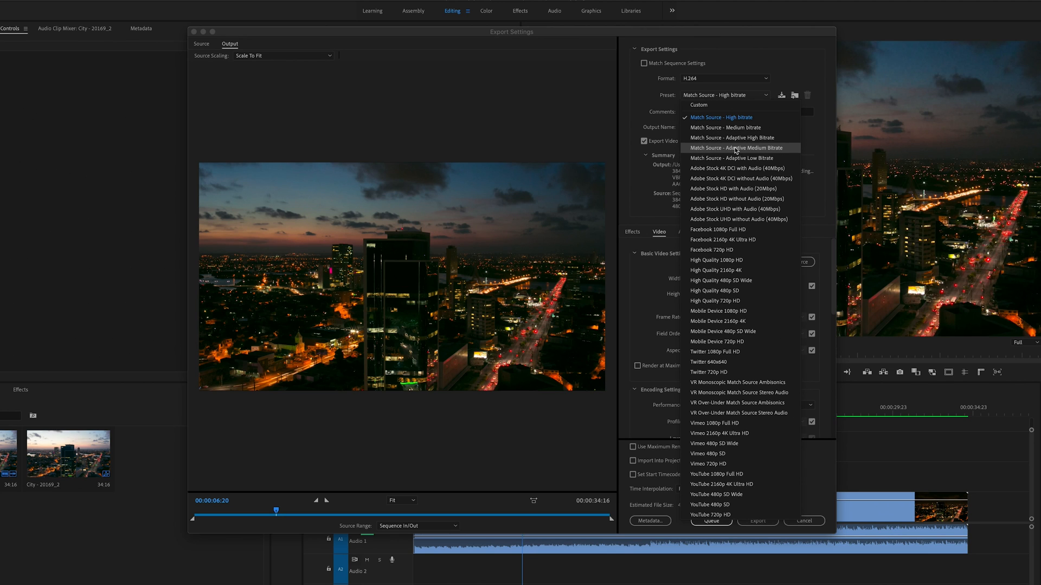
mouse_move(733, 137)
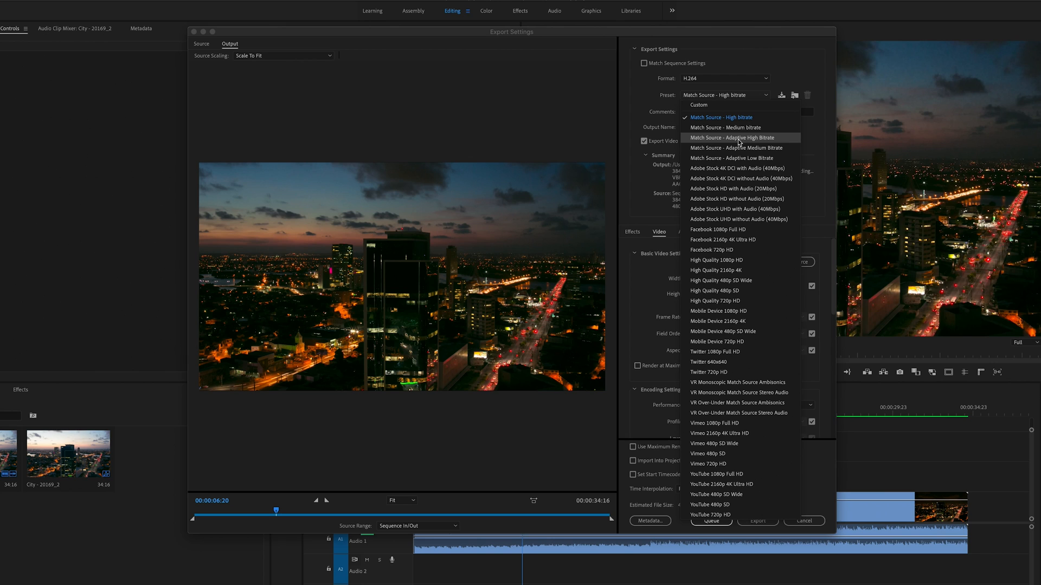
click(733, 137)
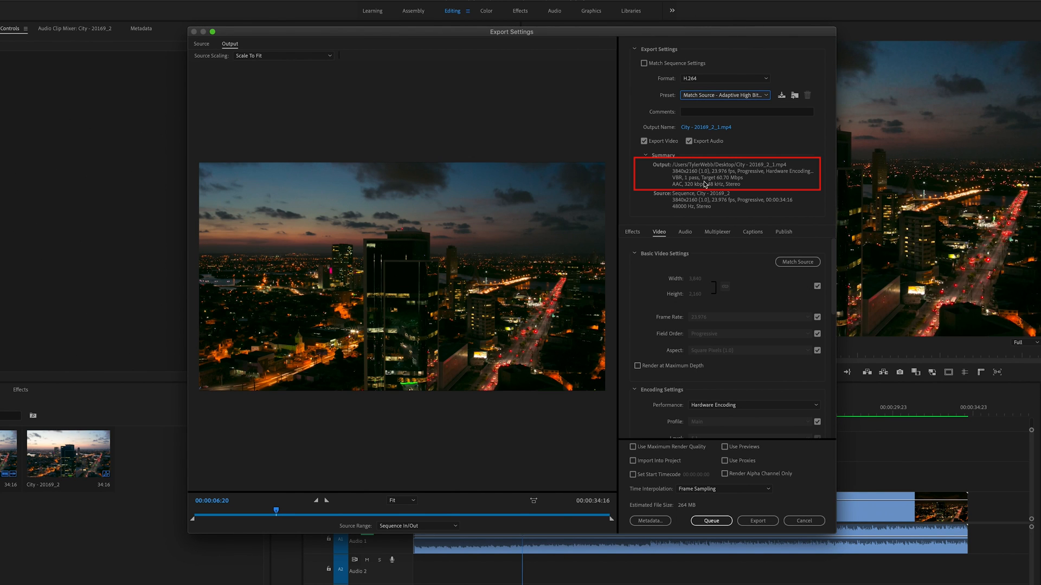
mouse_move(733, 186)
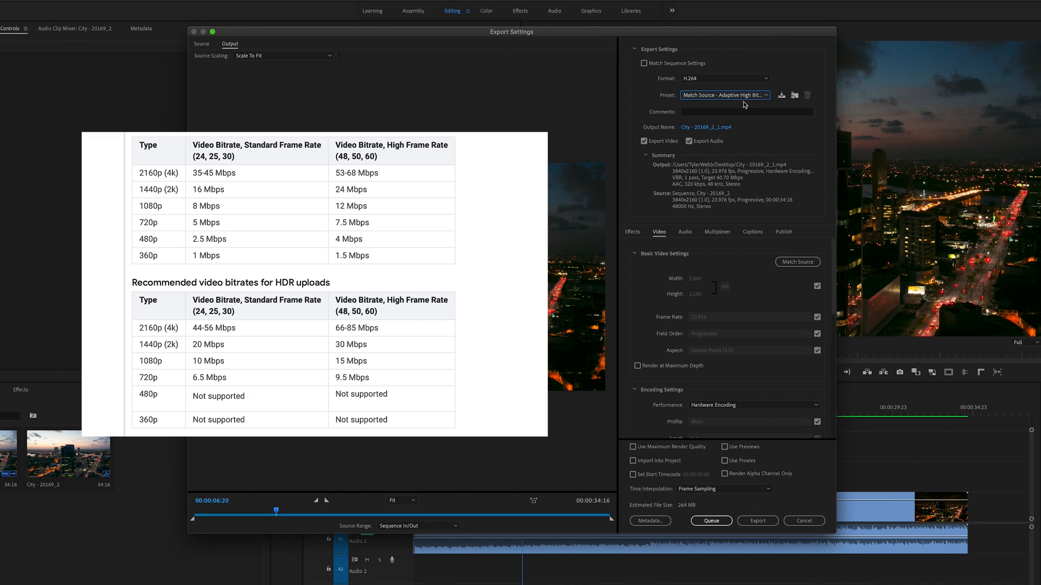
Switch to the Match Source - Adaptive Medium Bitrate preset (38 Mbps, 165 MB).
click(724, 95)
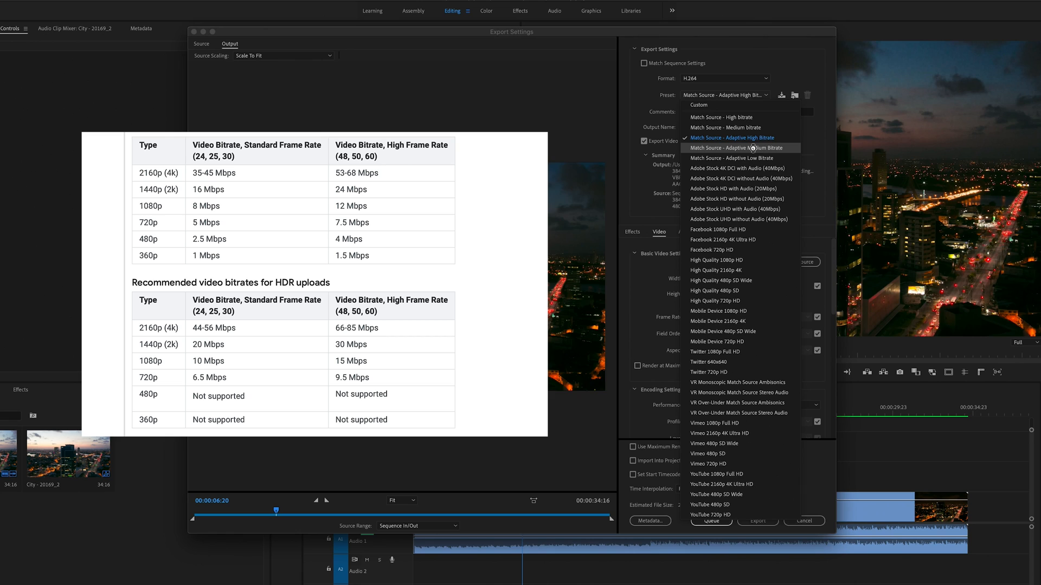
click(730, 148)
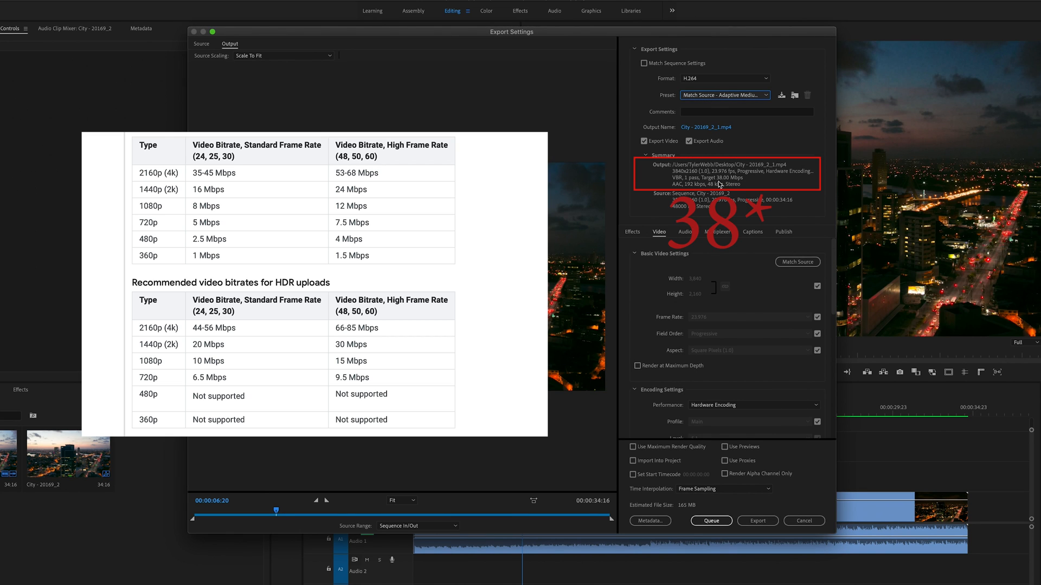
mouse_move(735, 186)
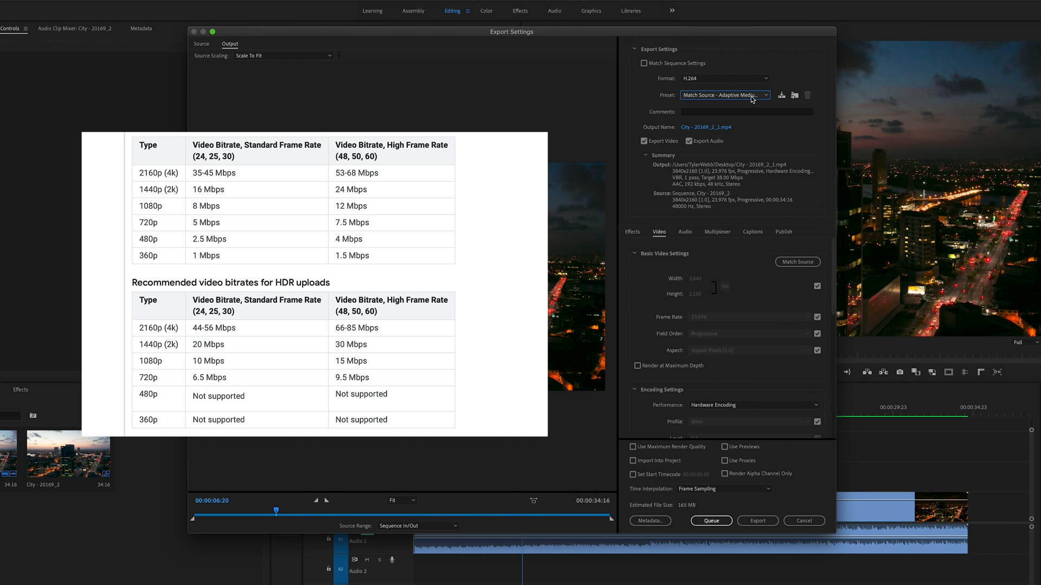
click(724, 95)
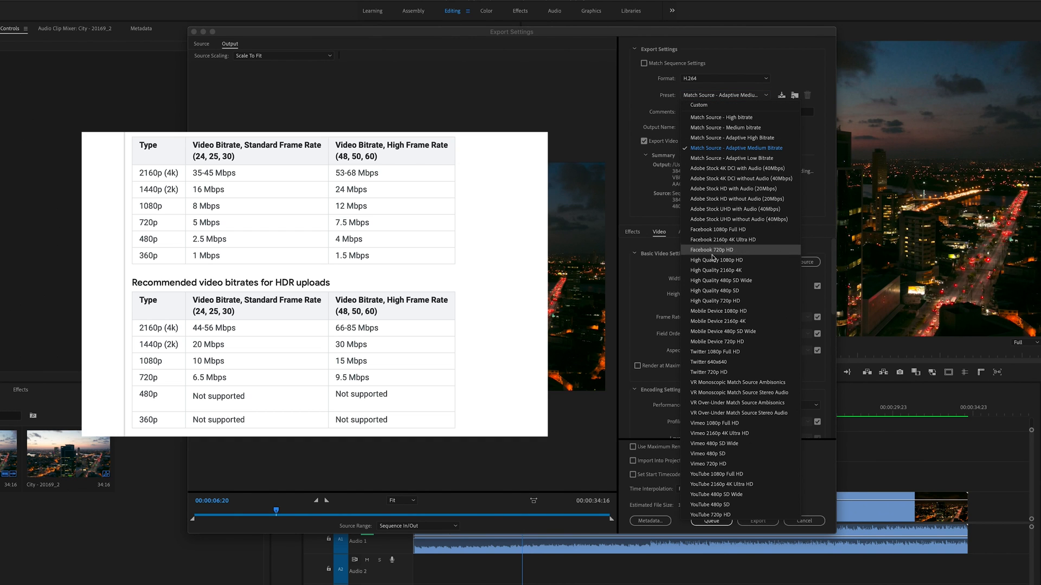
Pick the High Quality 2160p 4K preset, targeting 80 Mbps with a 348 MB estimate.
click(715, 270)
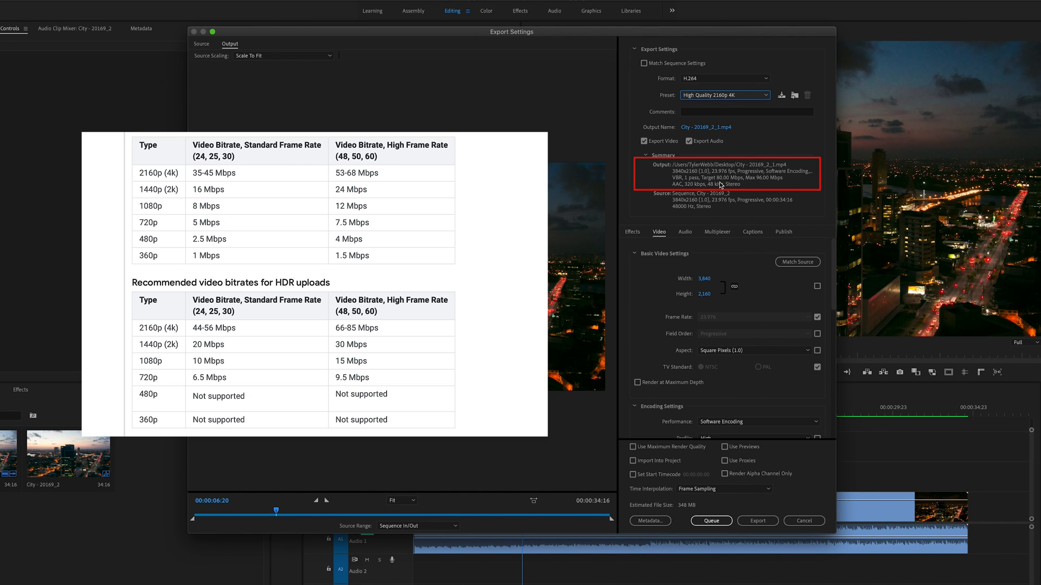
mouse_move(746, 186)
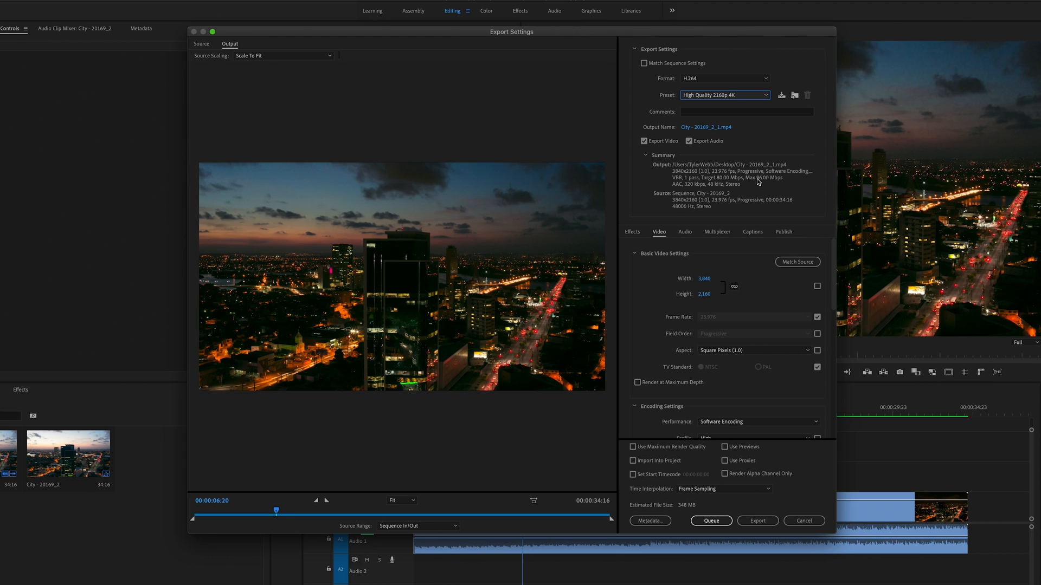
Return to Match Source - Adaptive High Bitrate, targeting 60 Mbps at 264 MB.
click(724, 94)
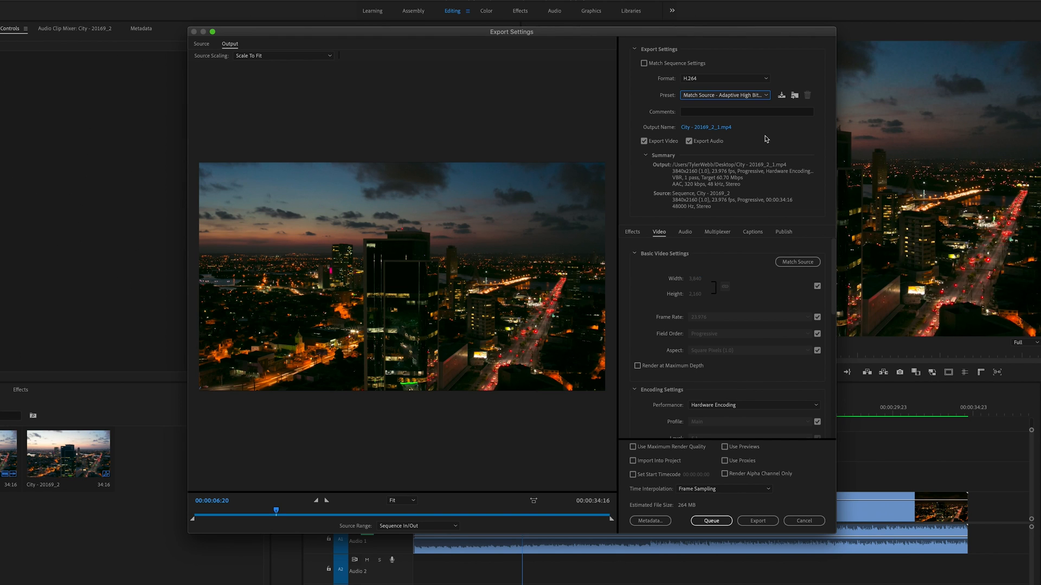
mouse_move(756, 140)
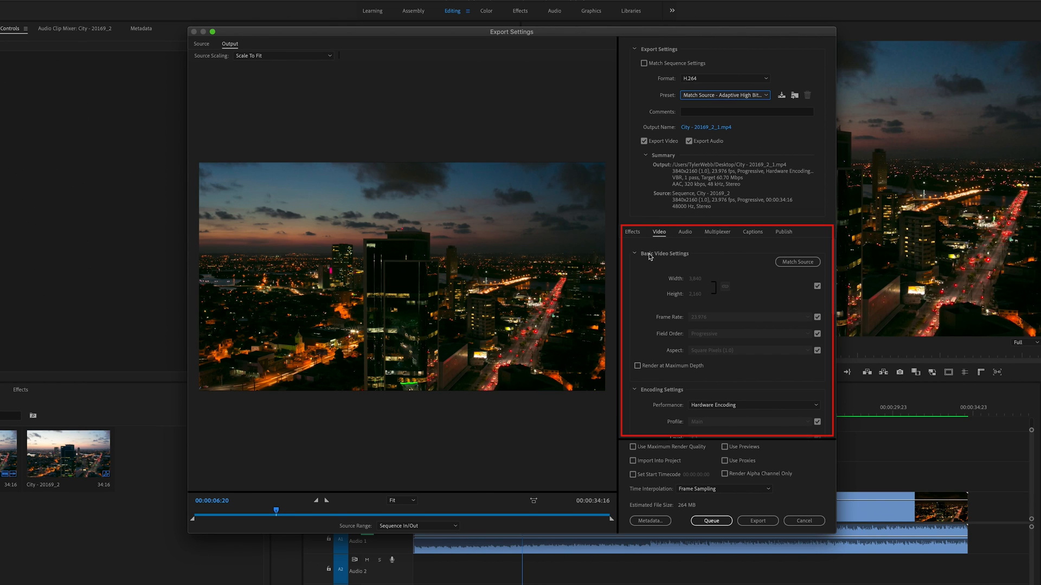
Scroll the Video settings down to Bitrate Settings showing VBR 1 pass at 60.7 Mbps.
scroll(down, 3)
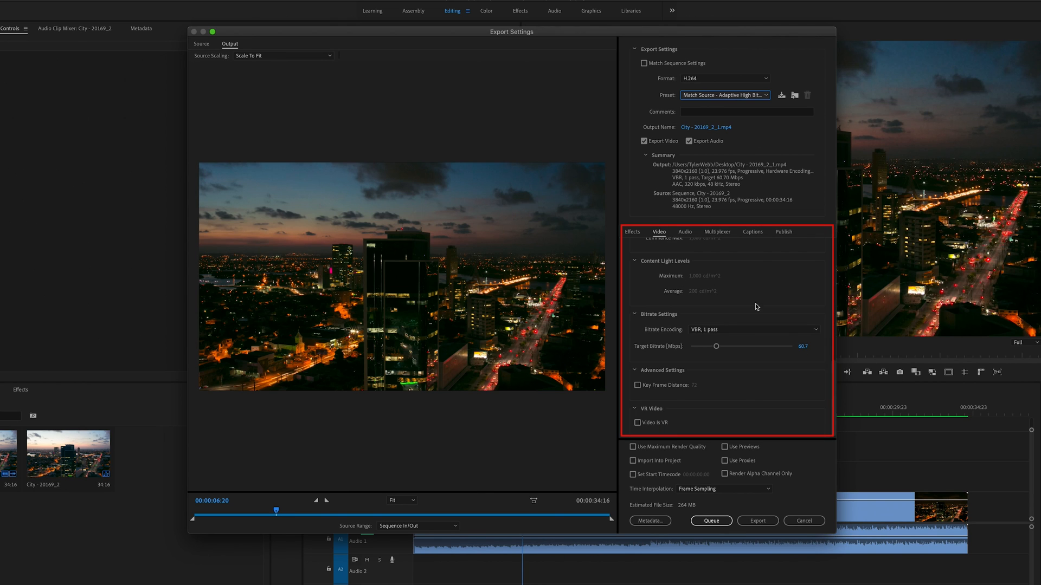
mouse_move(617, 310)
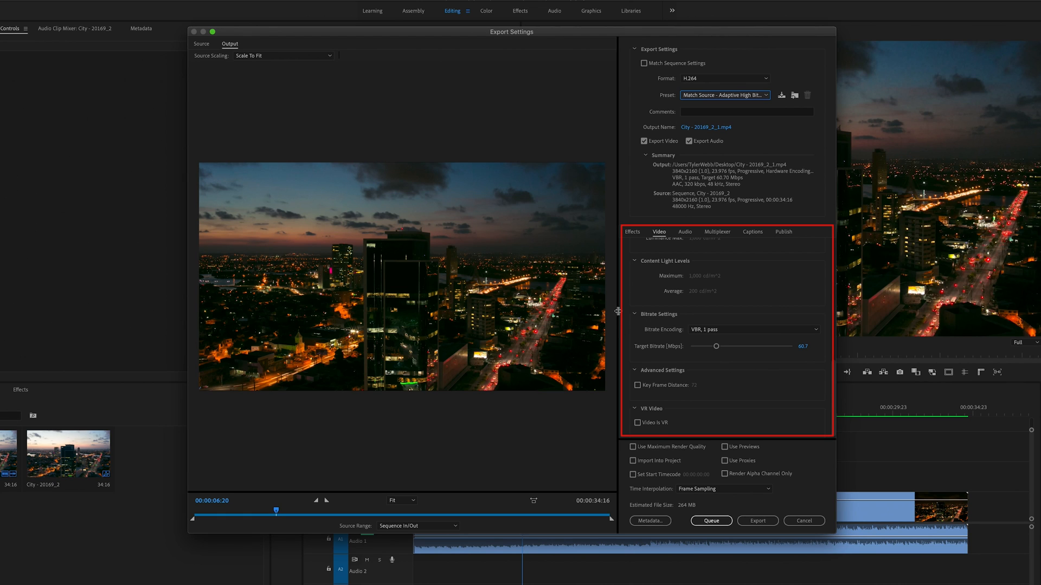
mouse_move(619, 315)
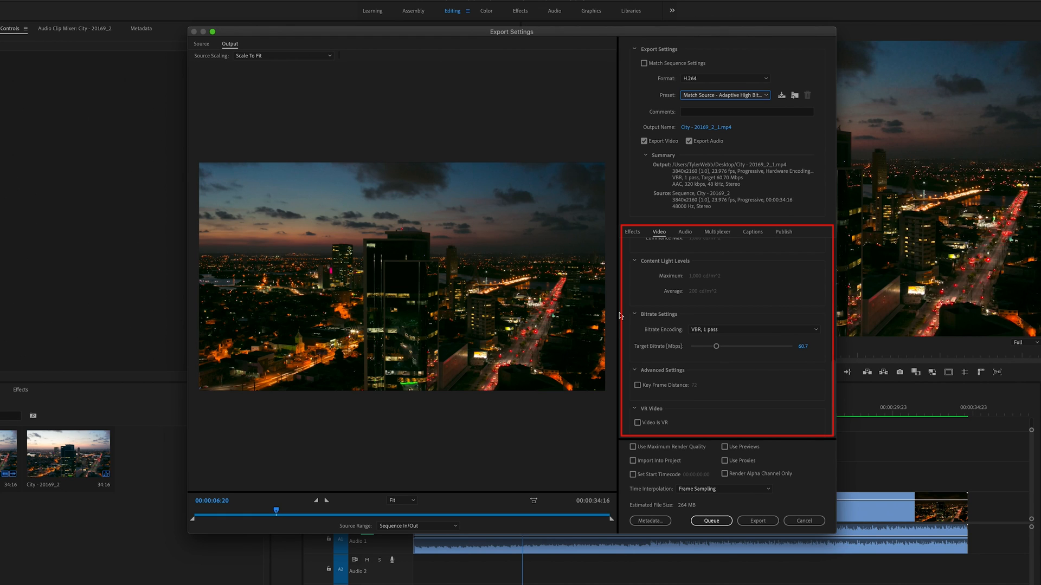
mouse_move(668, 354)
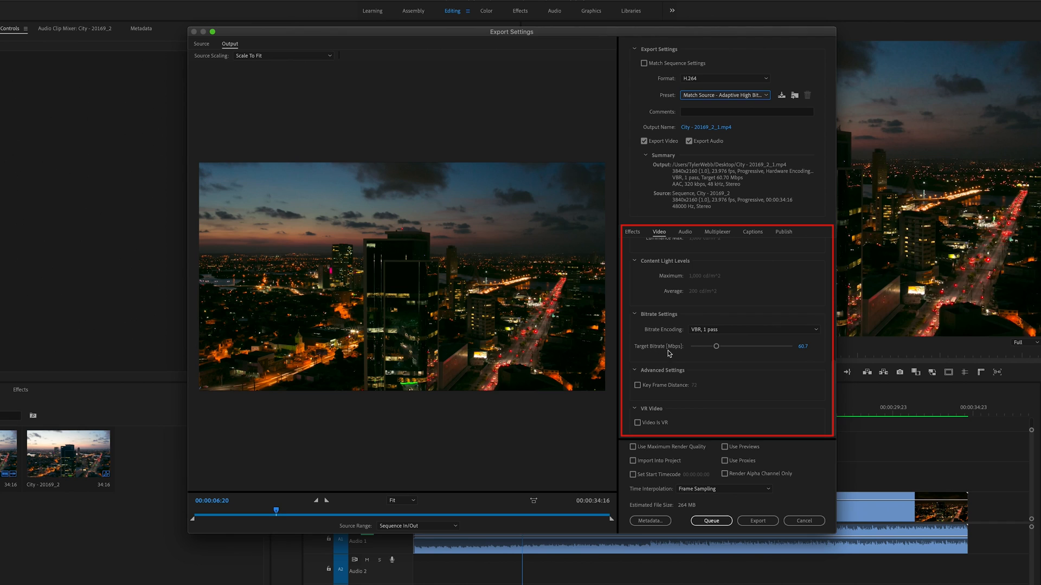
mouse_move(677, 354)
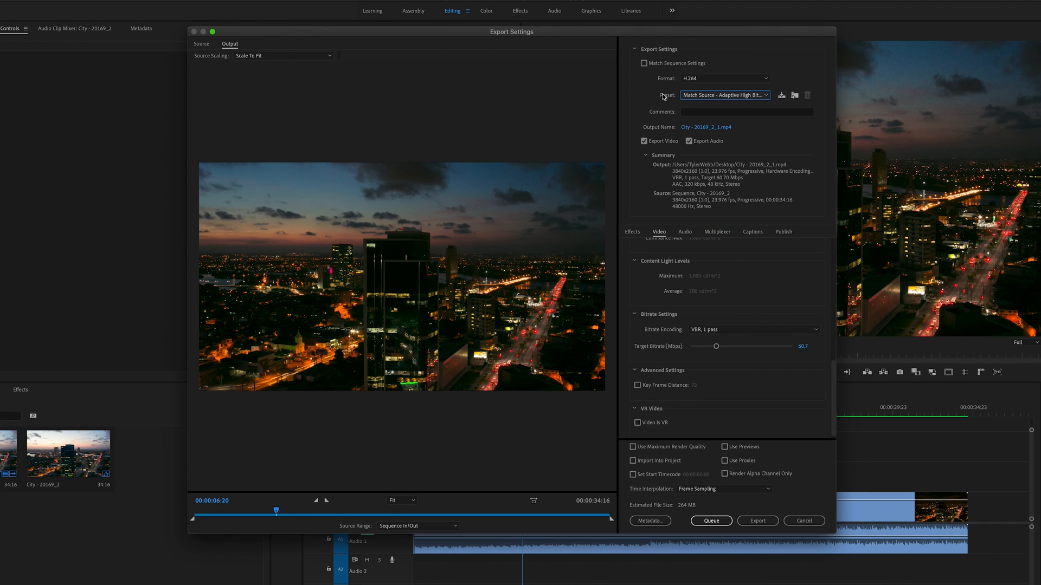
mouse_move(810, 355)
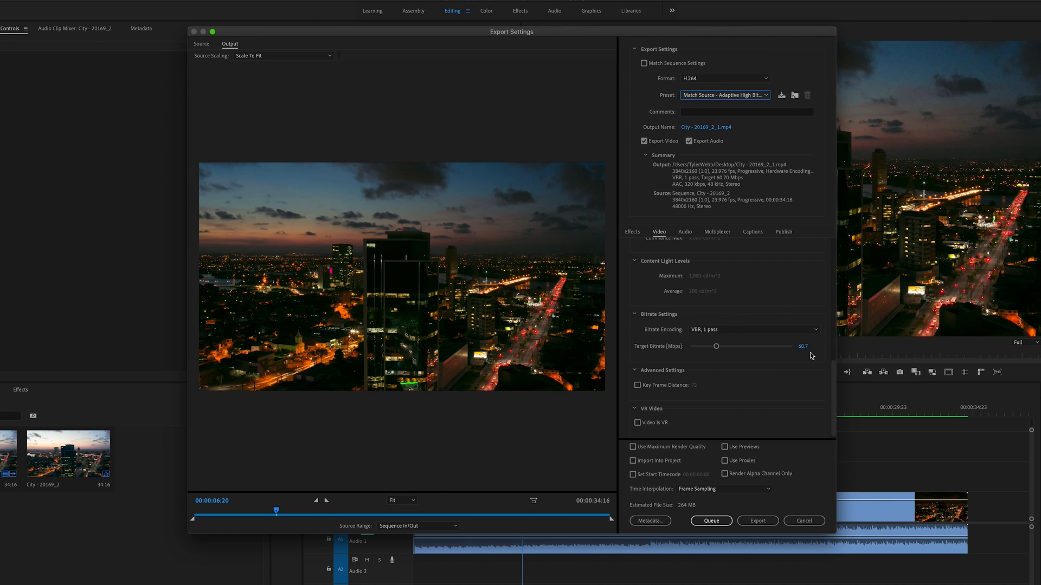
mouse_move(810, 356)
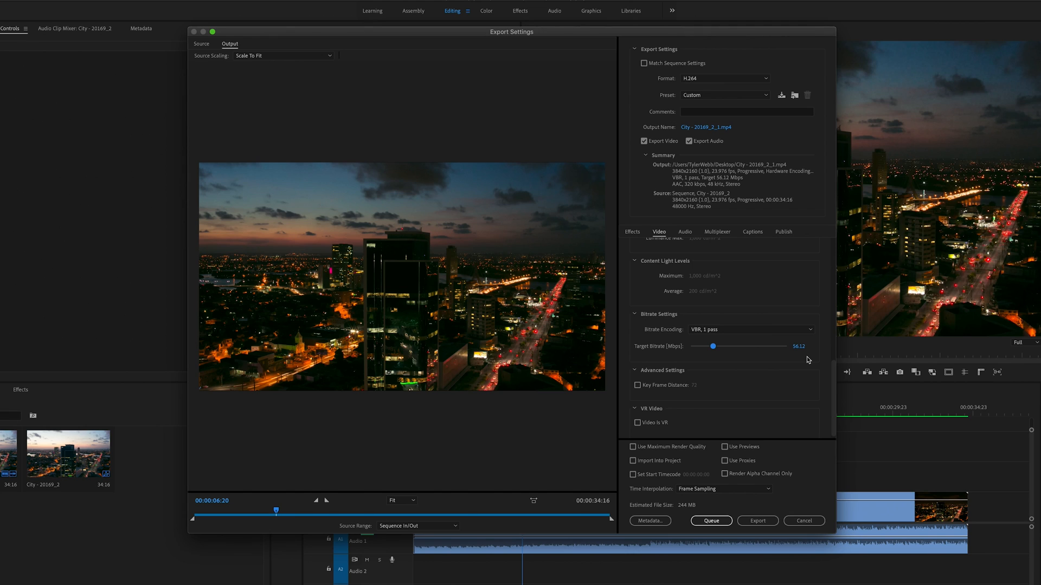
mouse_move(808, 359)
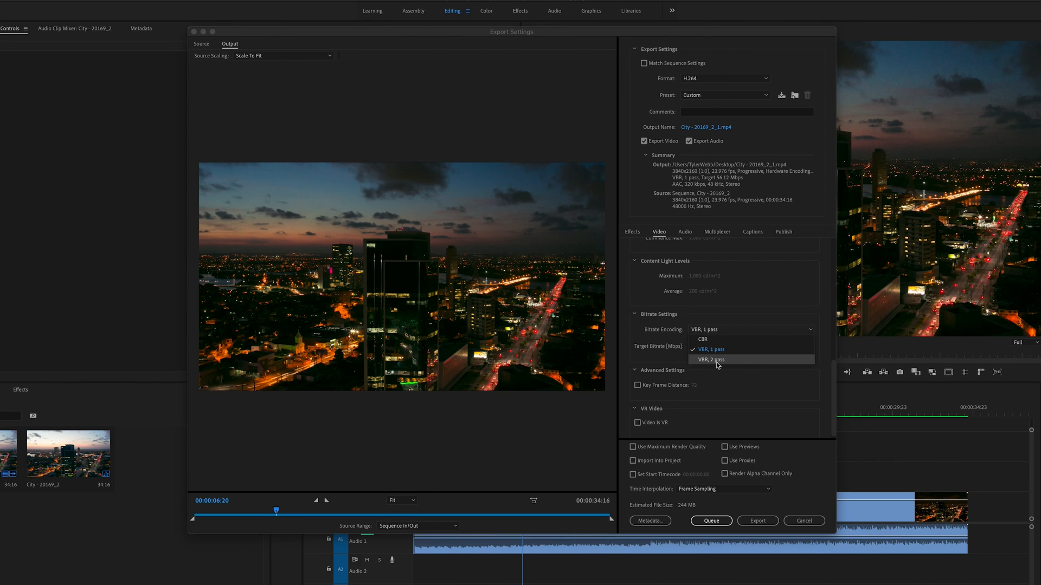
Set Bitrate Encoding to VBR, 2 pass: 56.12 Mbps target, 75.9 Mbps maximum.
click(711, 359)
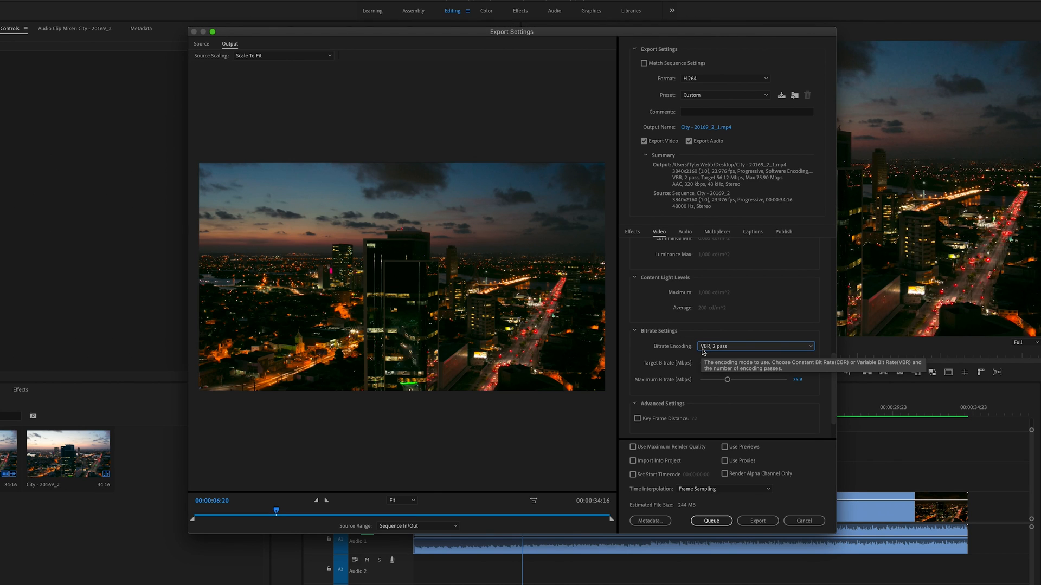
click(755, 331)
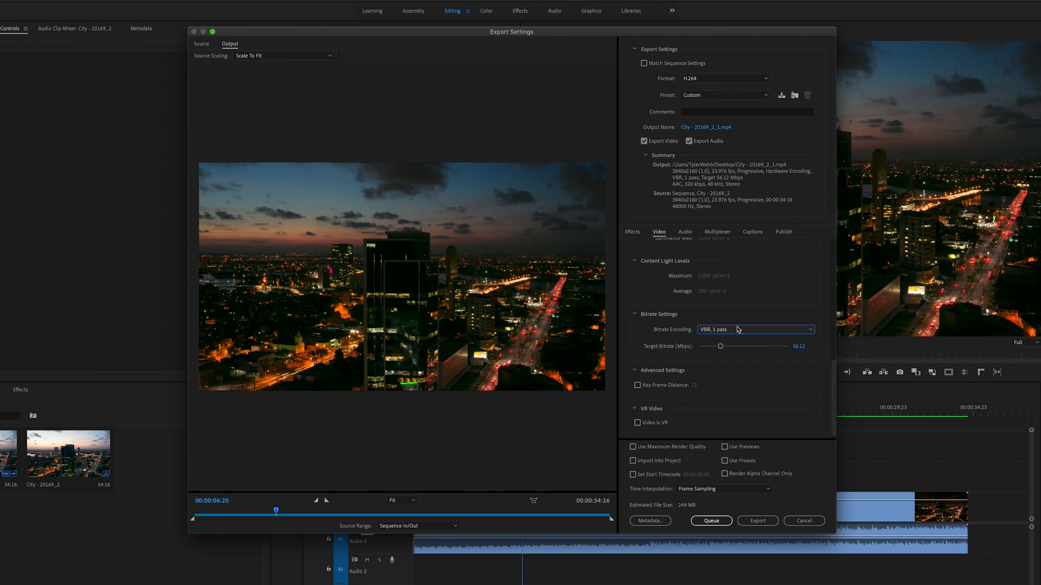
click(754, 329)
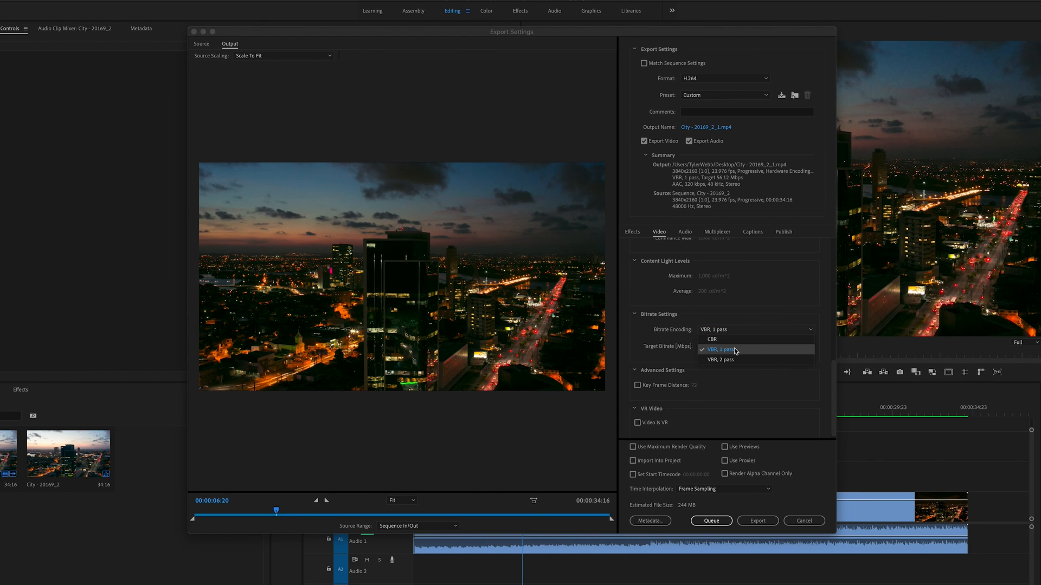
mouse_move(721, 360)
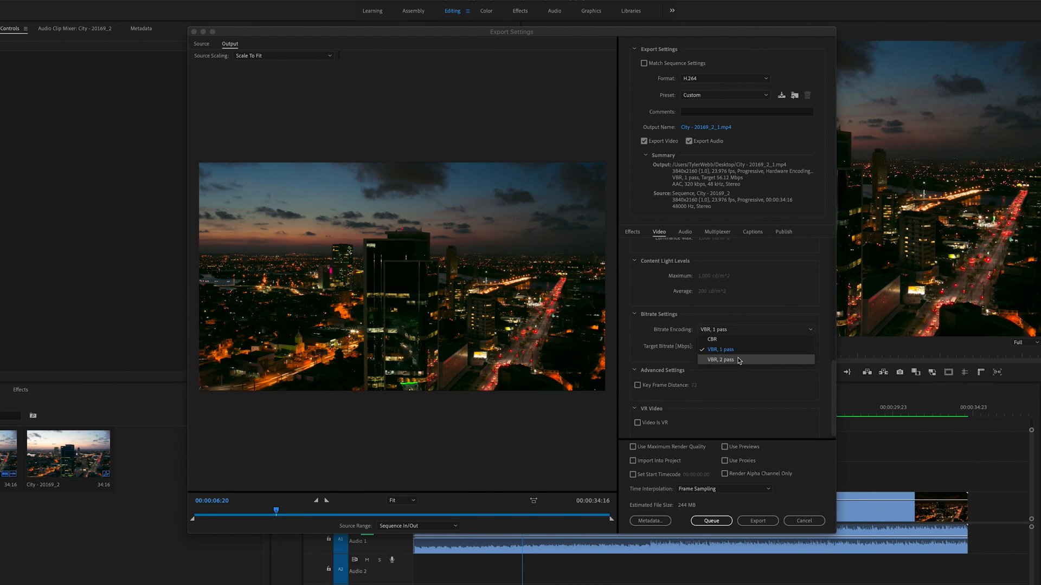
mouse_move(725, 340)
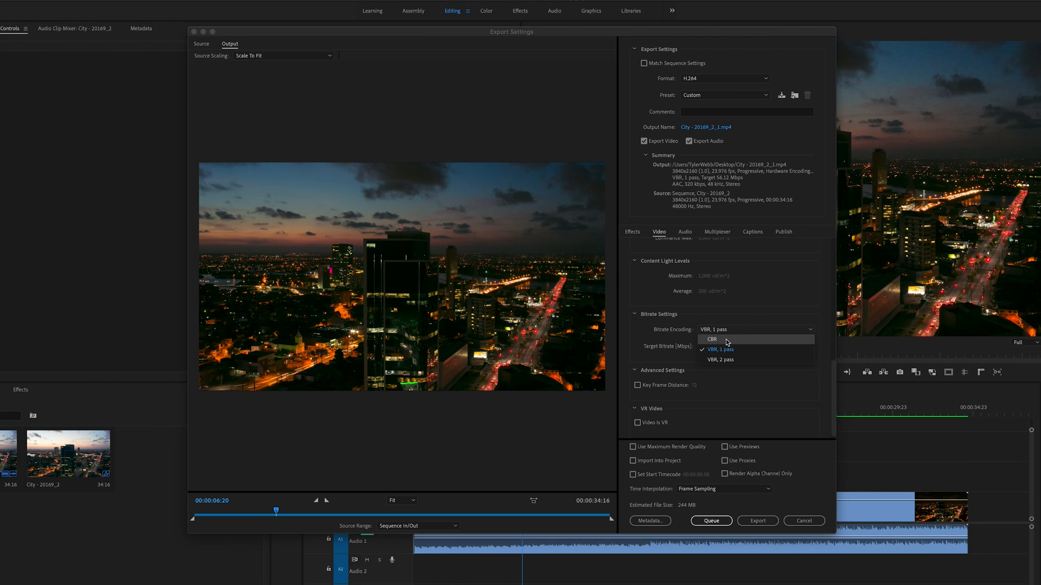
mouse_move(732, 360)
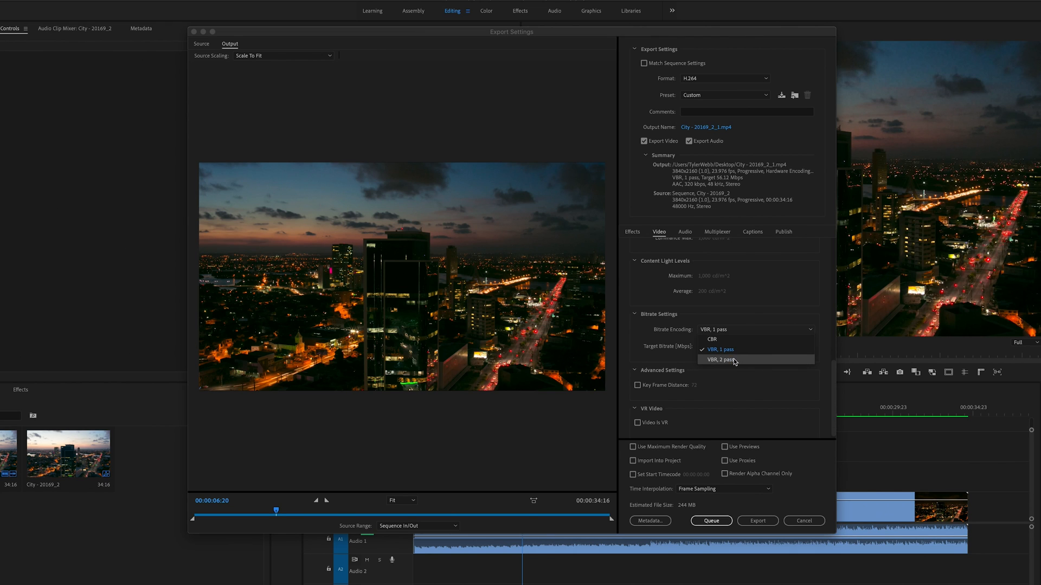
mouse_move(728, 366)
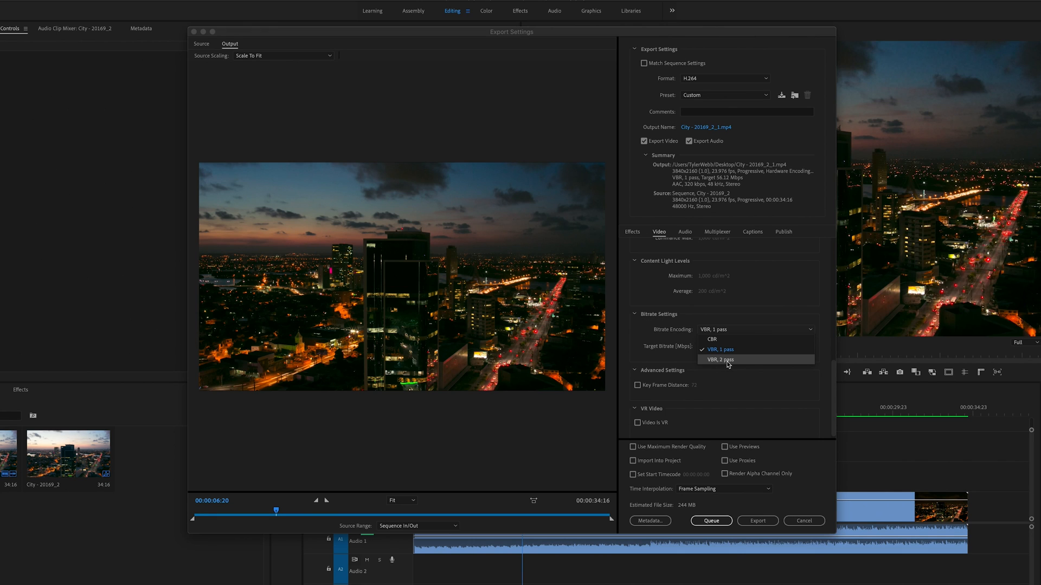
click(721, 360)
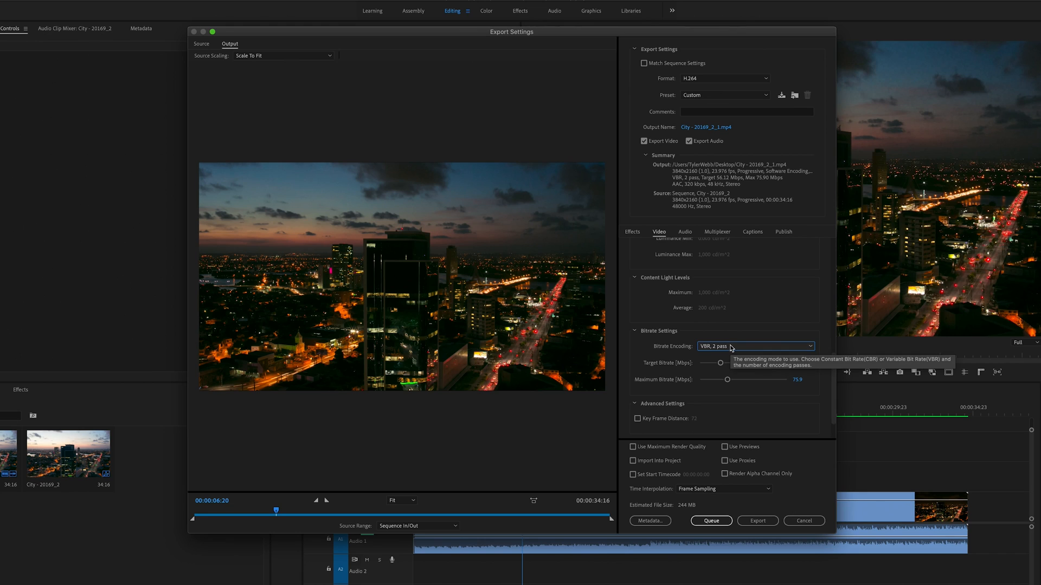
mouse_move(612, 396)
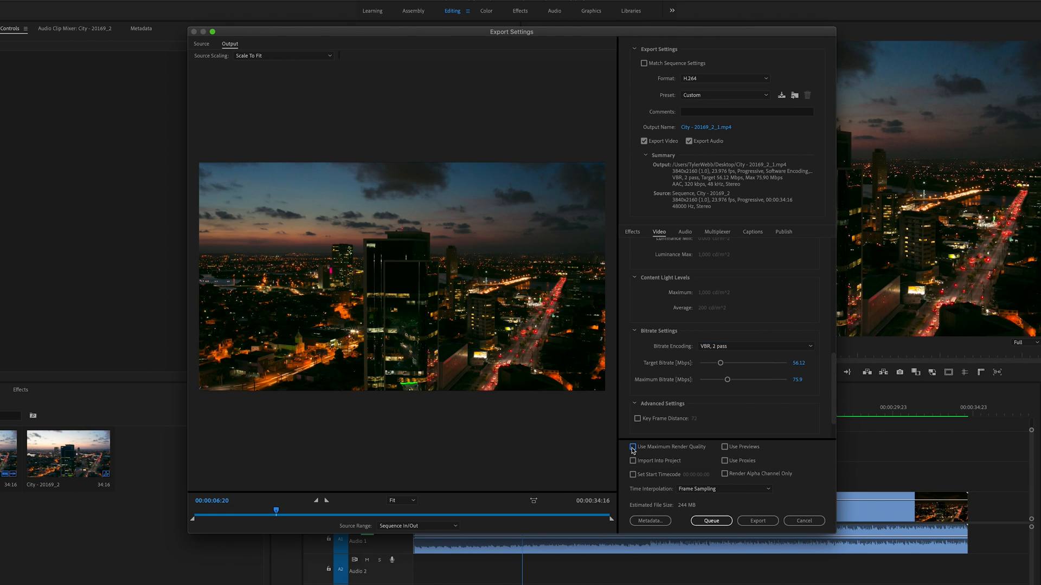
mouse_move(633, 447)
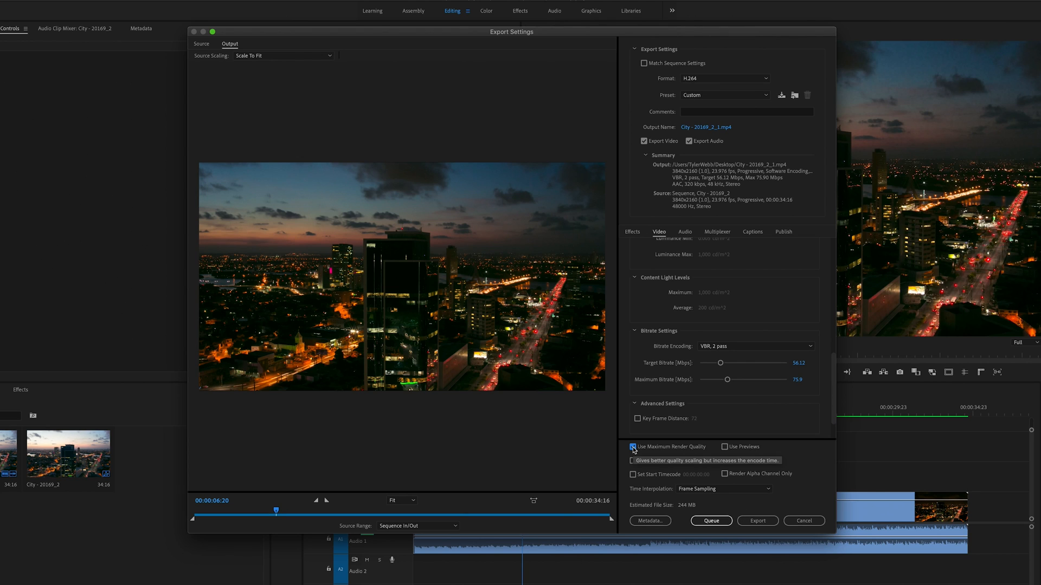